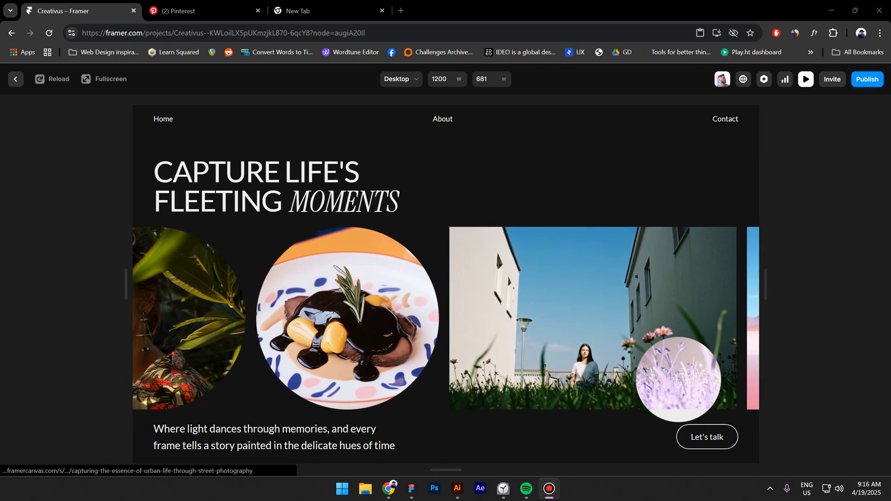
- Exit the live preview and return to the editing canvas
left_click(15, 79)
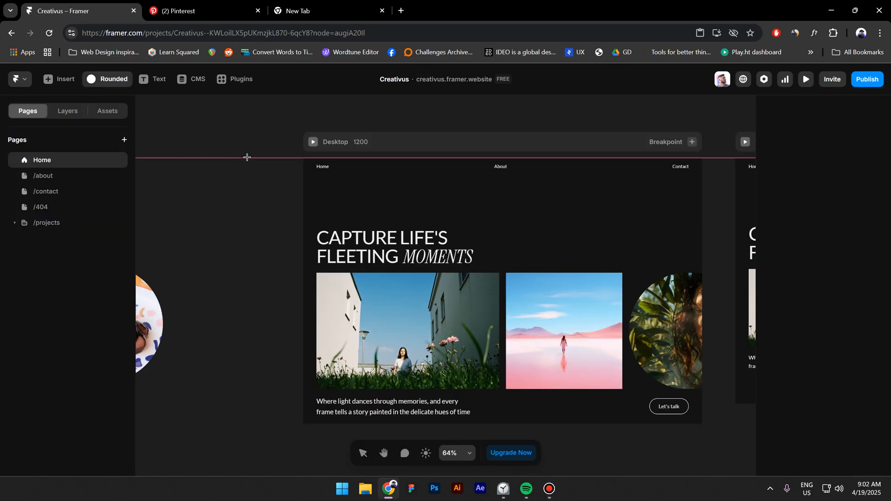
- Add a white circle with Difference blending and start a component named Cursor
left_click(261, 183)
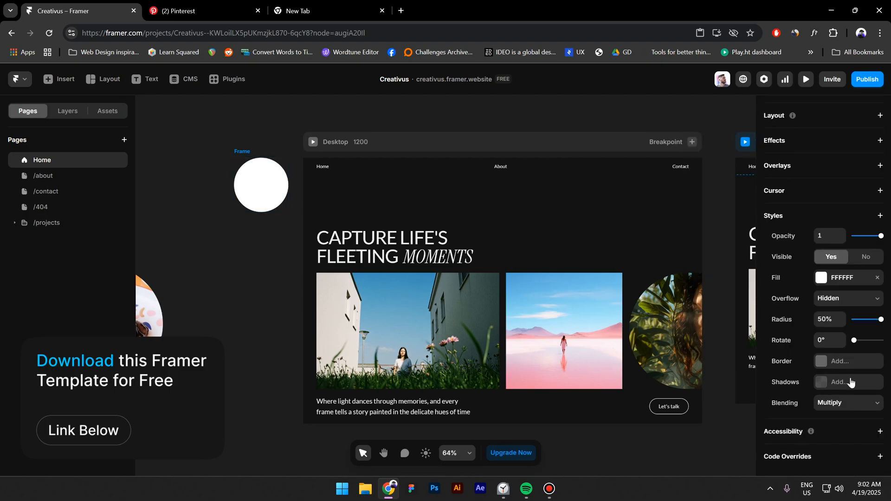
left_click(847, 402)
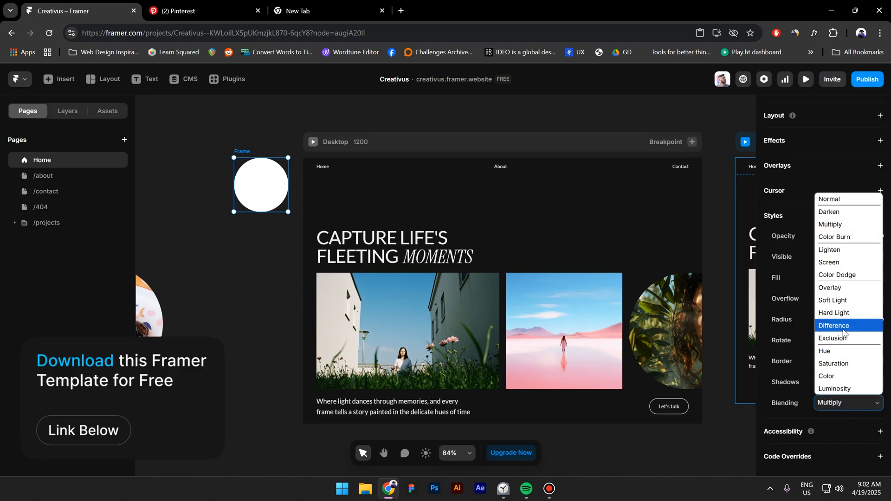
right_click(262, 185)
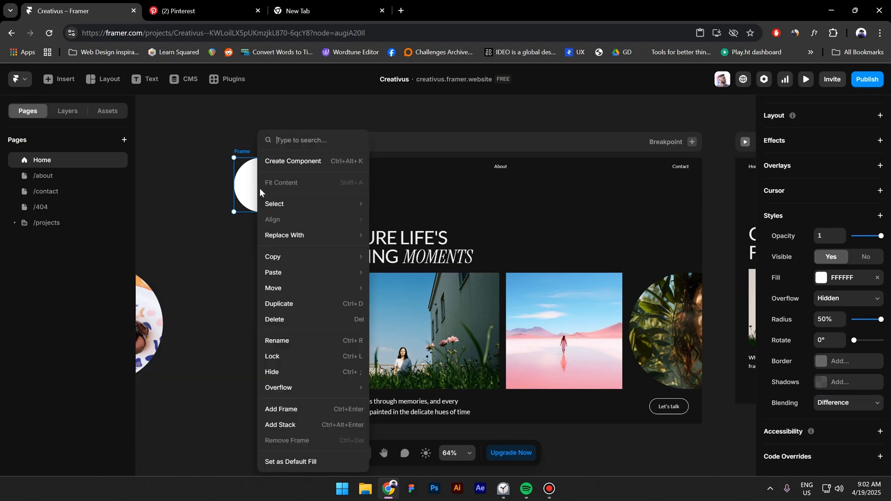
left_click(293, 160)
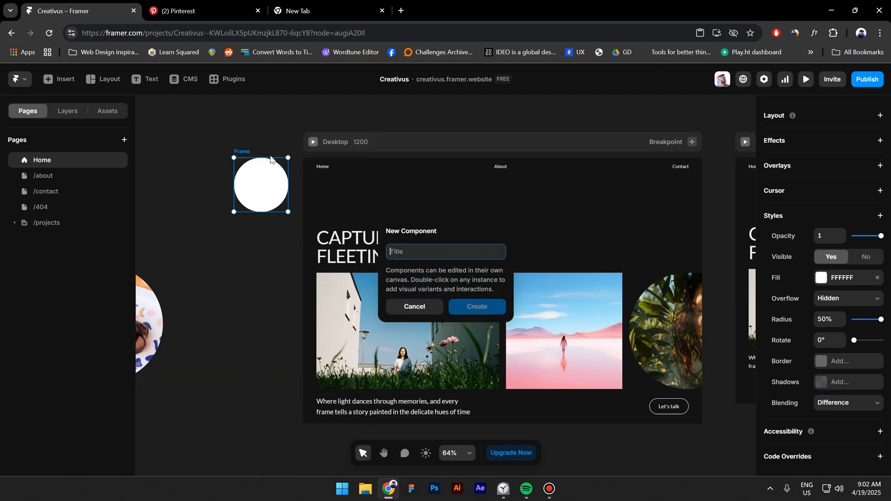
type("Cursor")
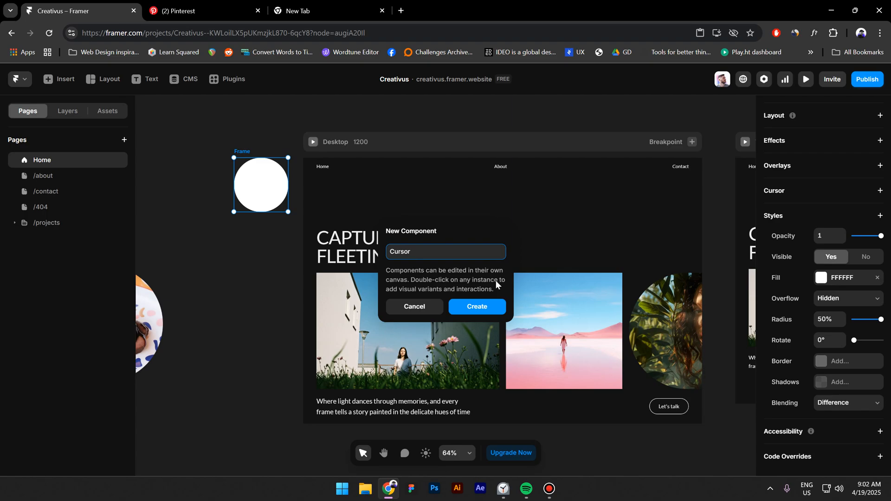
- Confirm the Cursor component with a smaller second variant and return to Home
left_click(476, 307)
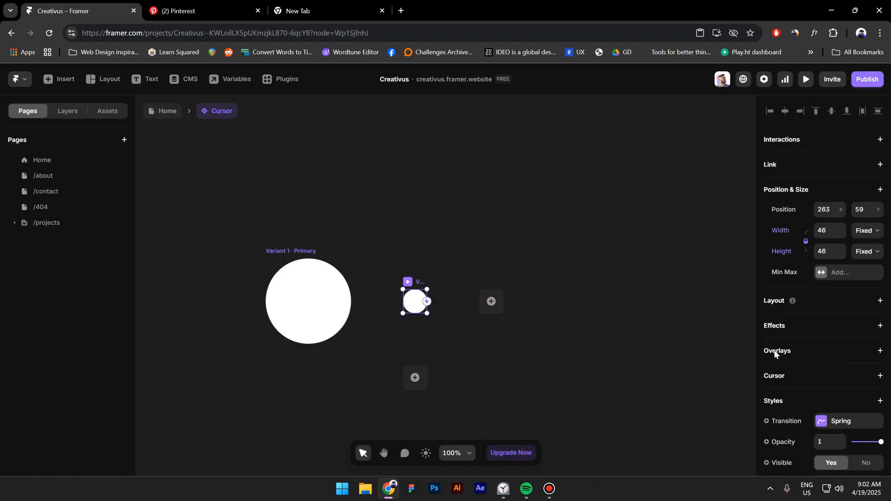
scroll("down", 3)
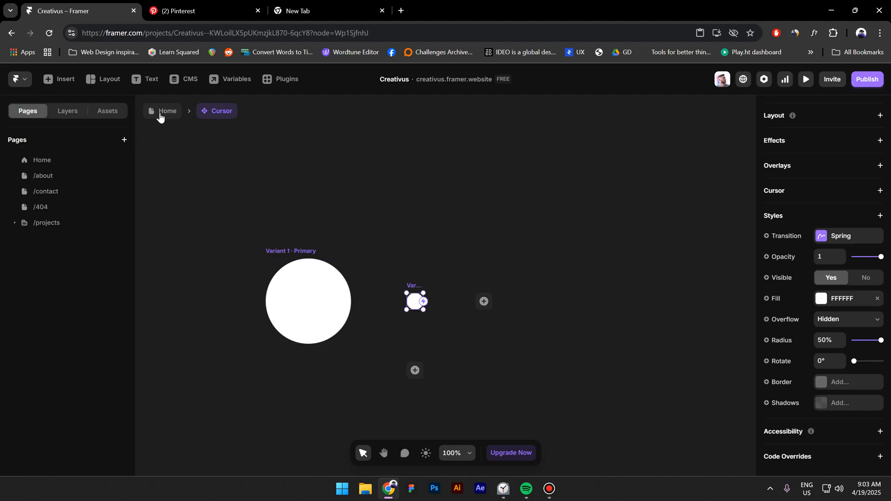
left_click(167, 110)
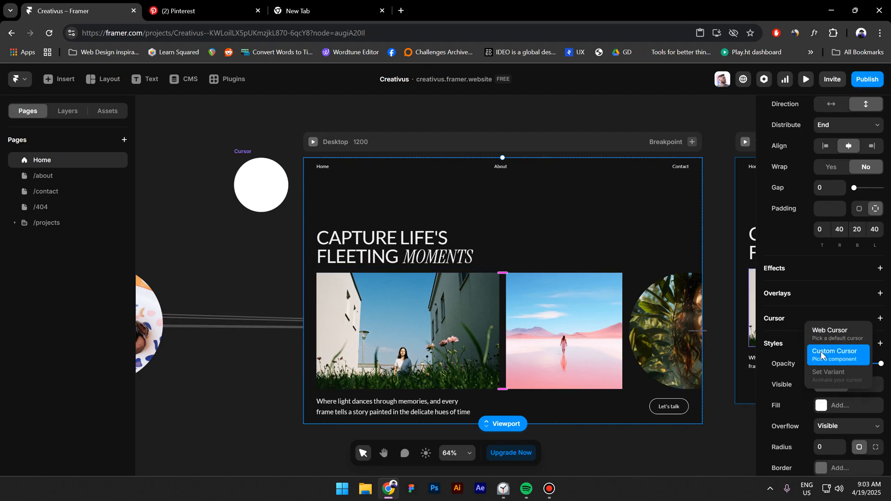
- Use Cursor as the custom cursor, Variant 2 over Let's talk, and preview
left_click(836, 353)
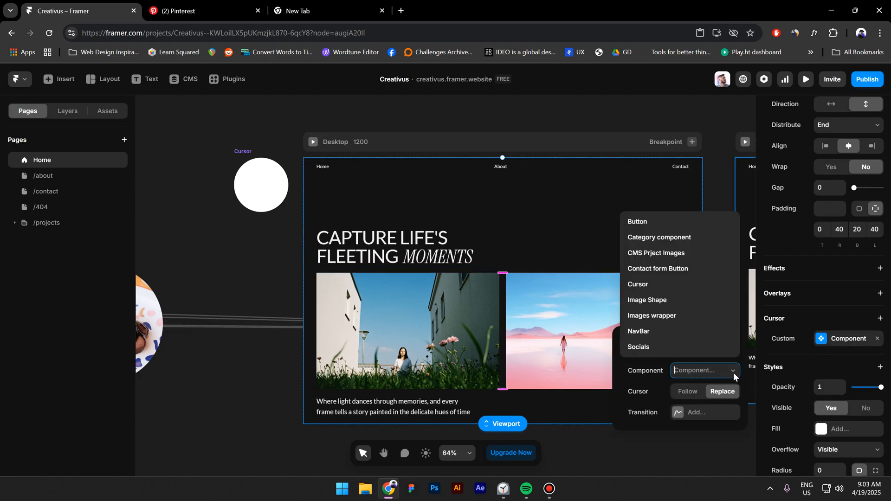
mouse_move(663, 290)
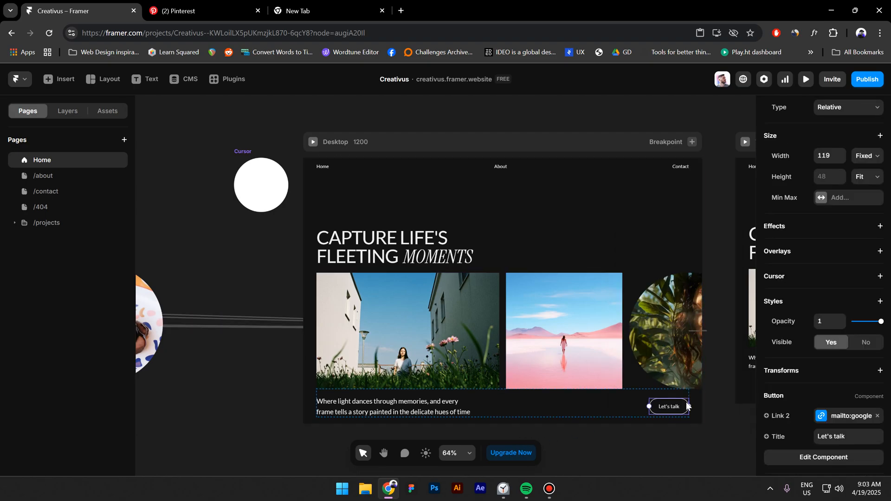
left_click(880, 277)
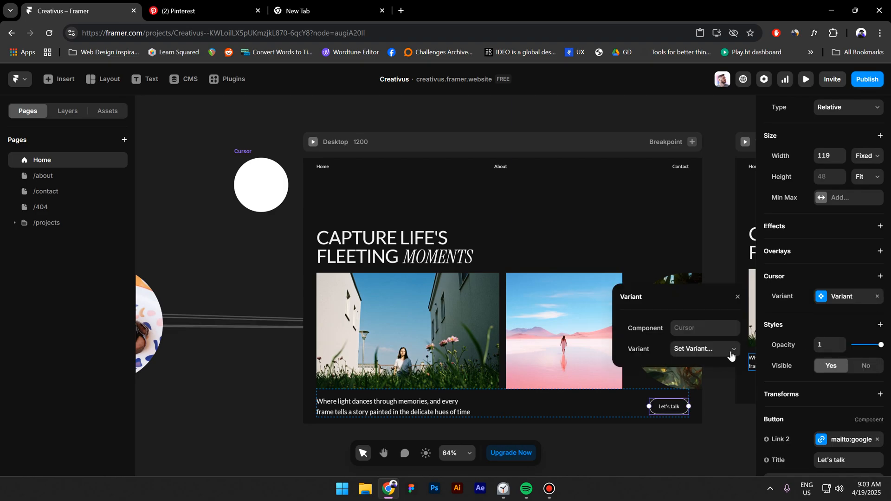
left_click(703, 348)
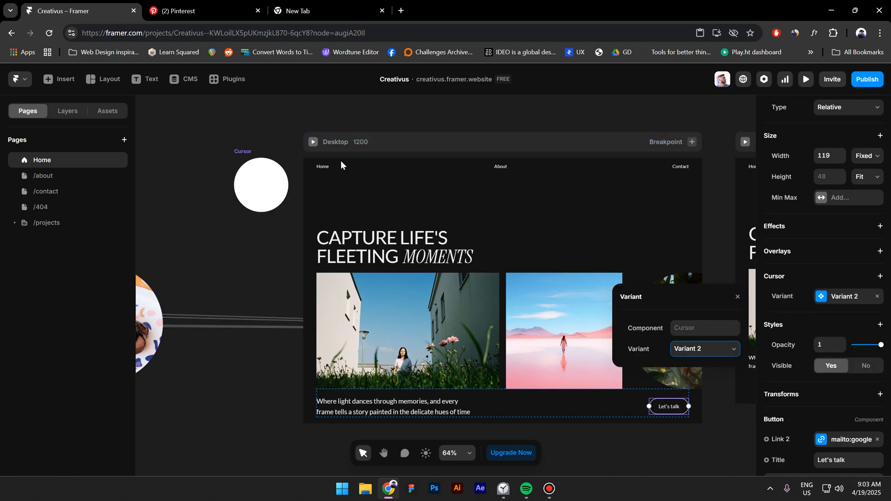
left_click(806, 79)
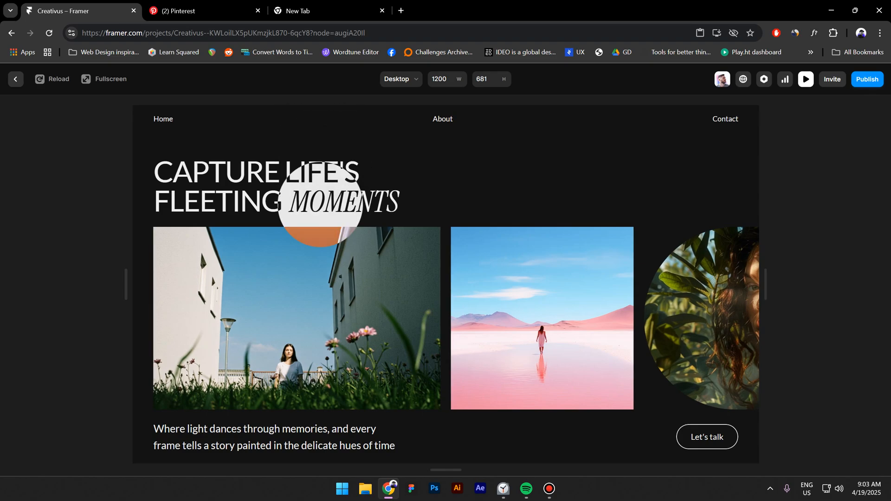